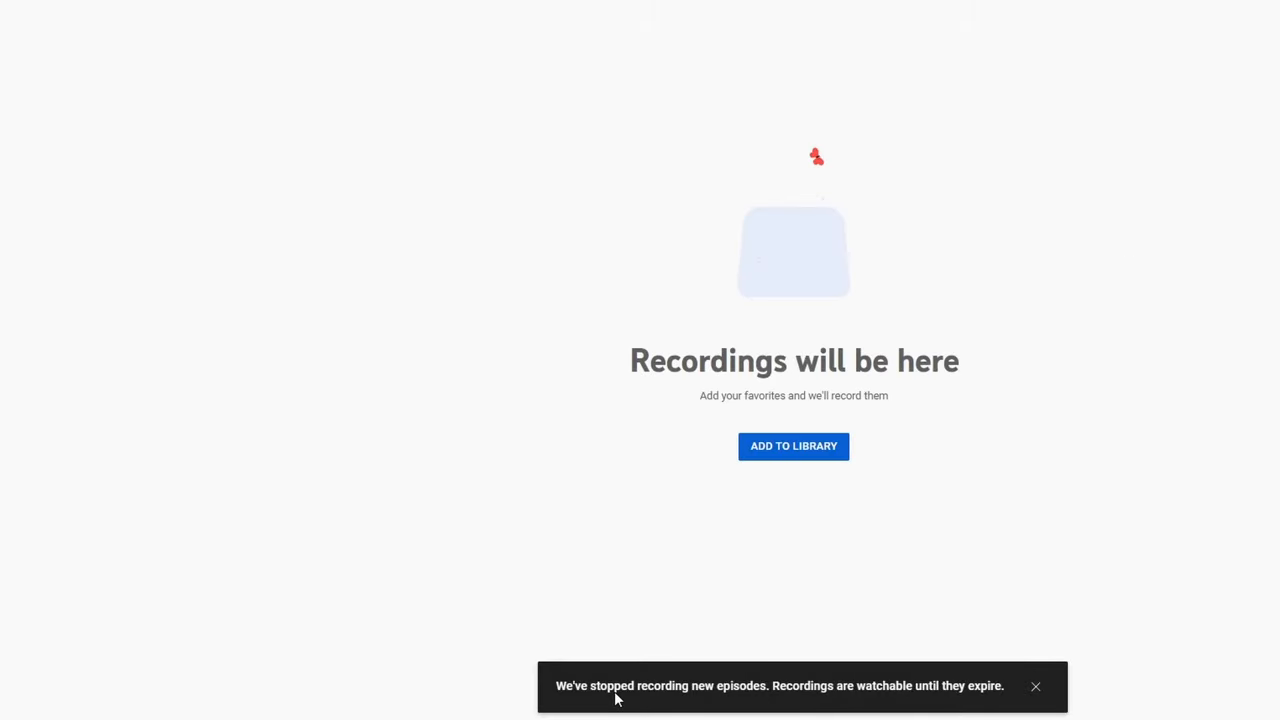
mouse_move(534, 516)
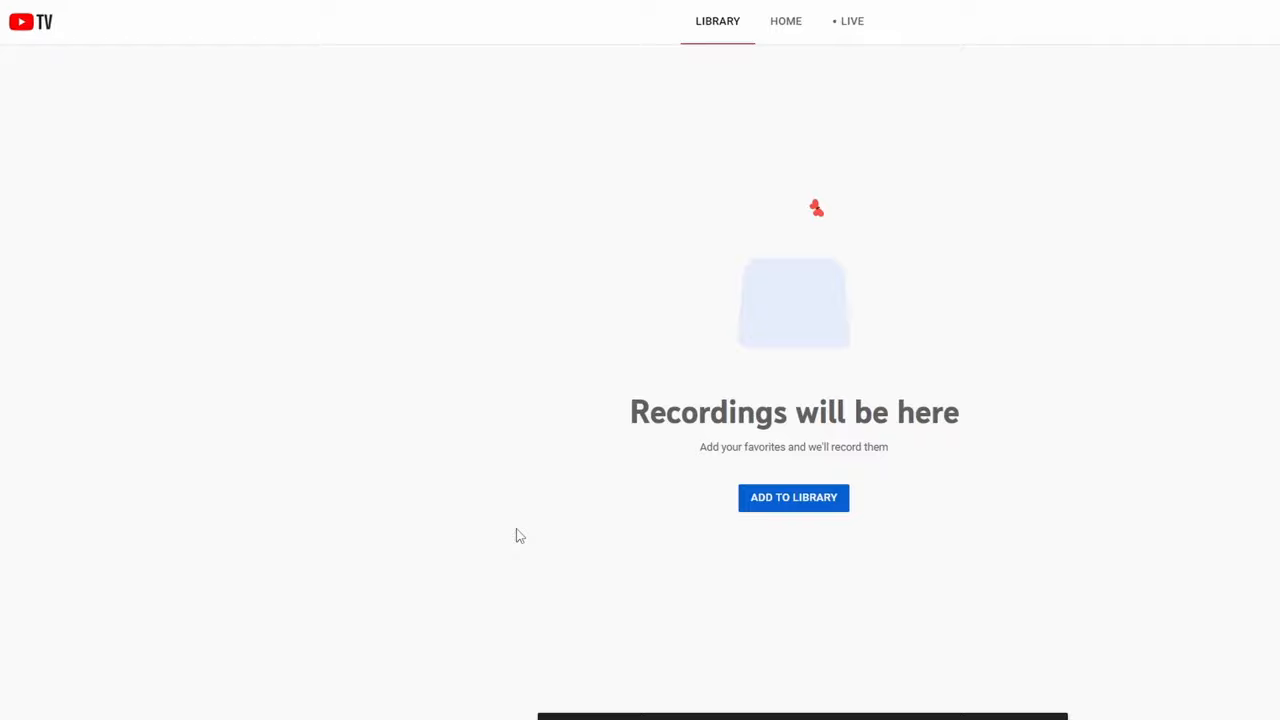
mouse_move(520, 494)
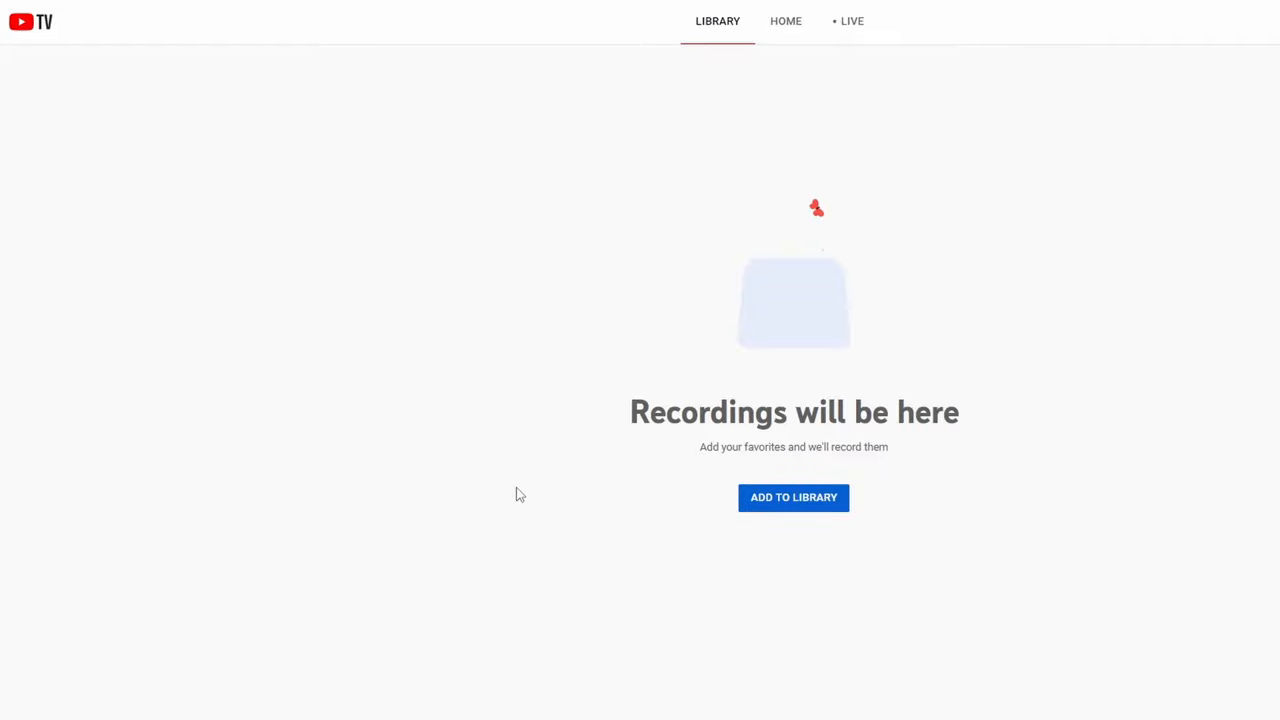